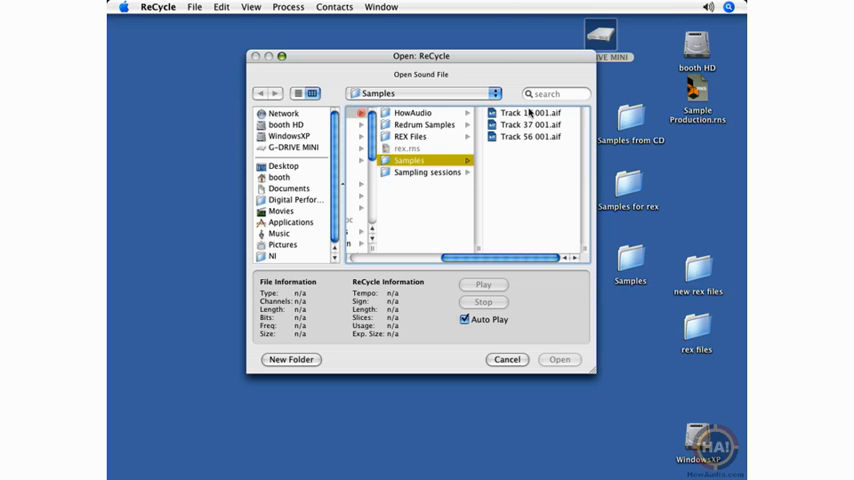
Open the drum loop 'Track 17 001.aif' from the Samples folder
click(420, 112)
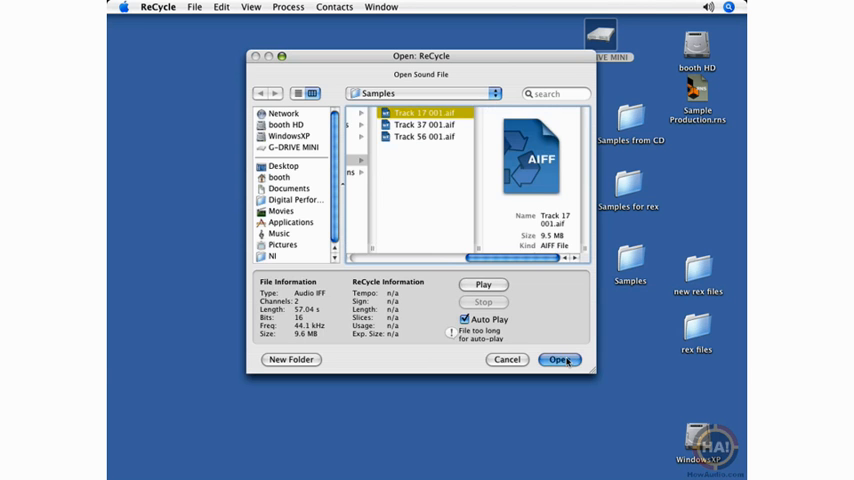
click(560, 360)
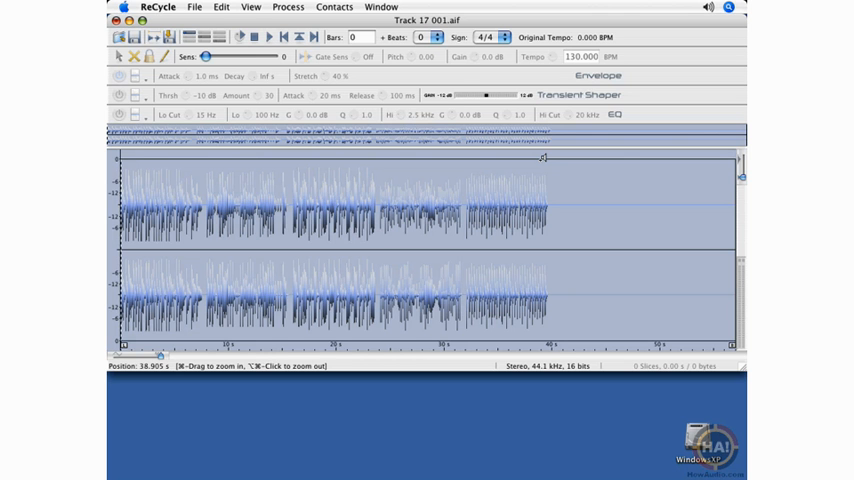
Open ReCycle Preferences and review the Audio Card Driver output options
click(157, 7)
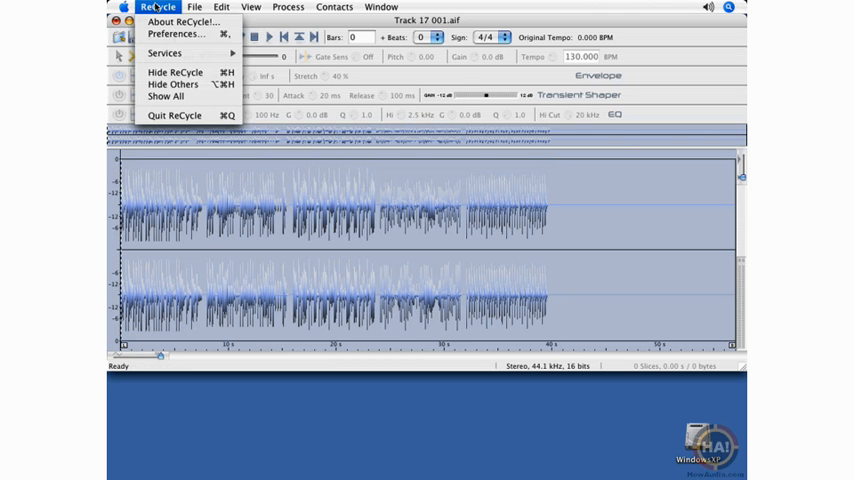
click(175, 34)
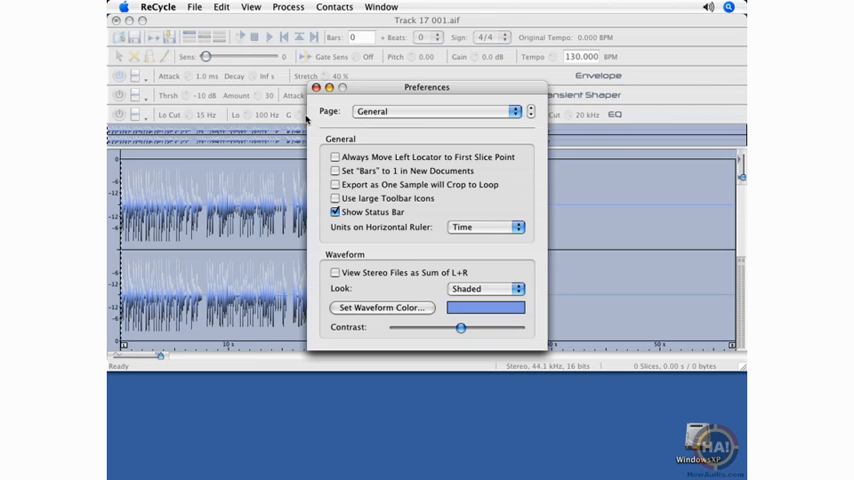
mouse_move(343, 119)
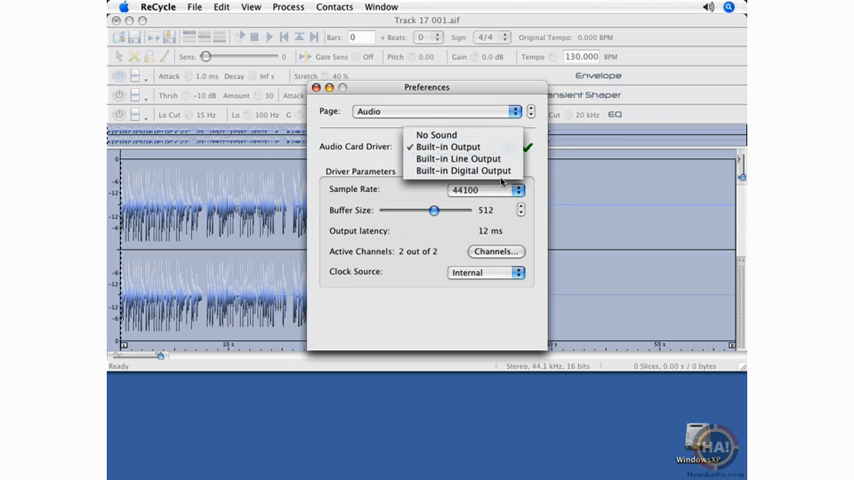
click(455, 147)
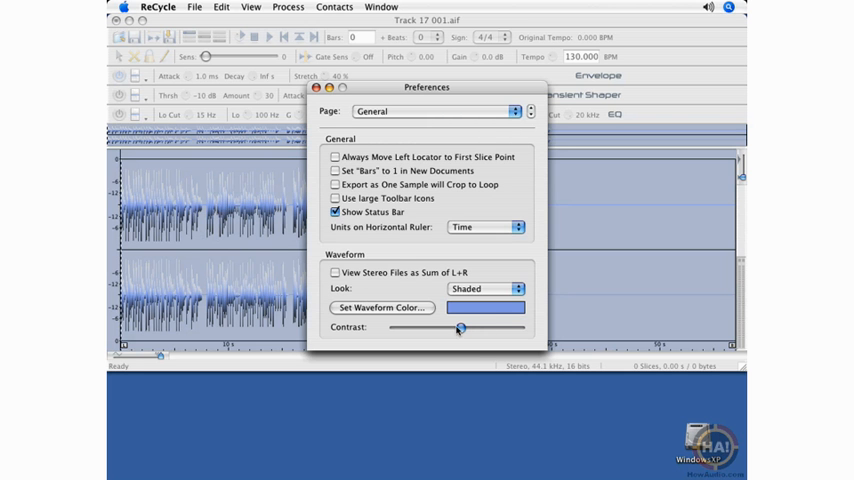
Drag the Contrast slider far left for a black waveform background, then close Preferences
drag(464, 328, 438, 328)
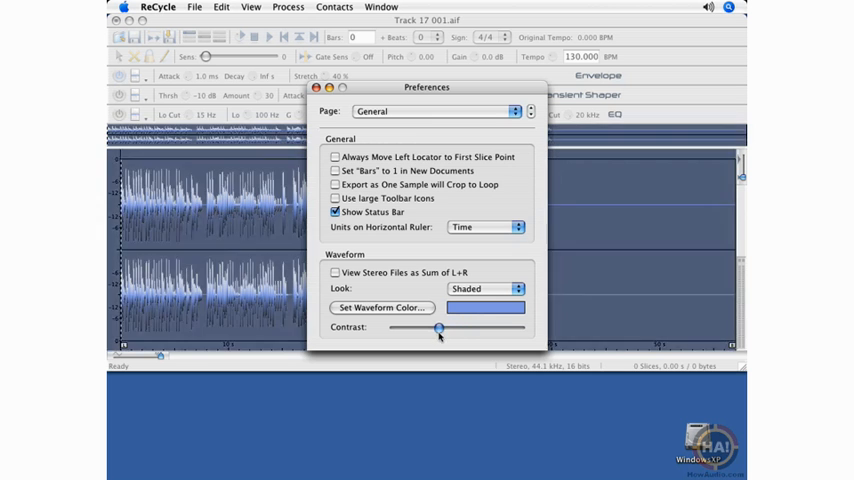
drag(437, 328, 400, 328)
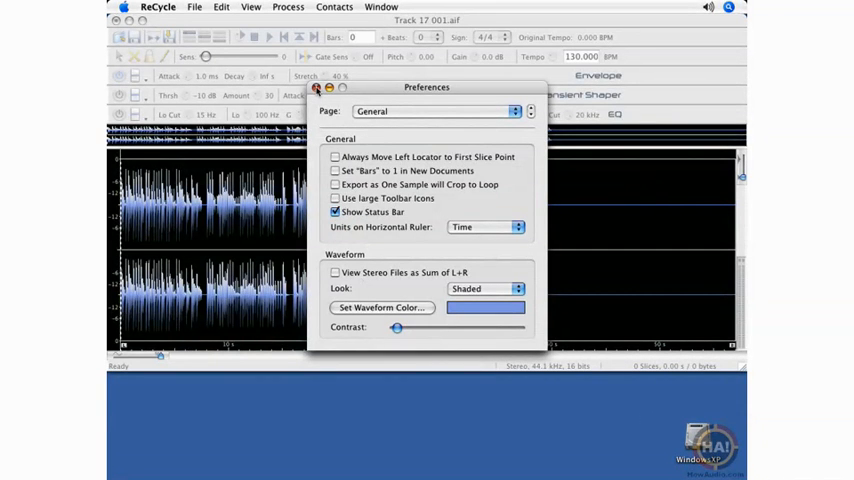
click(316, 88)
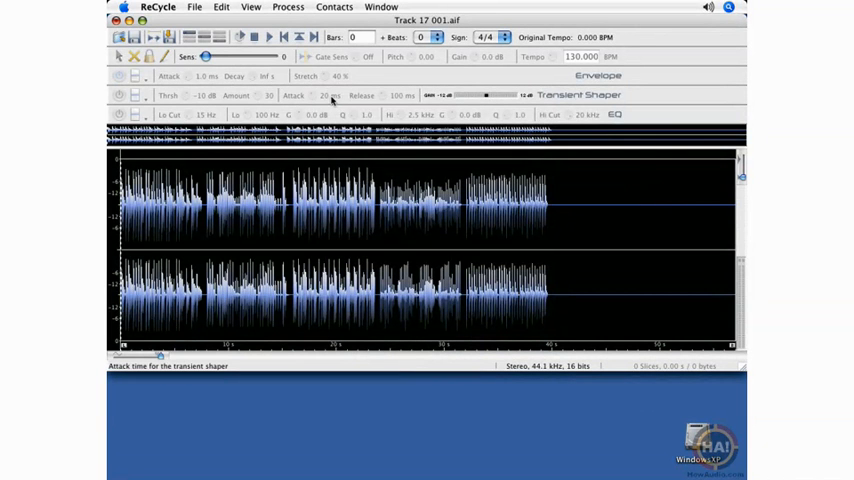
mouse_move(211, 228)
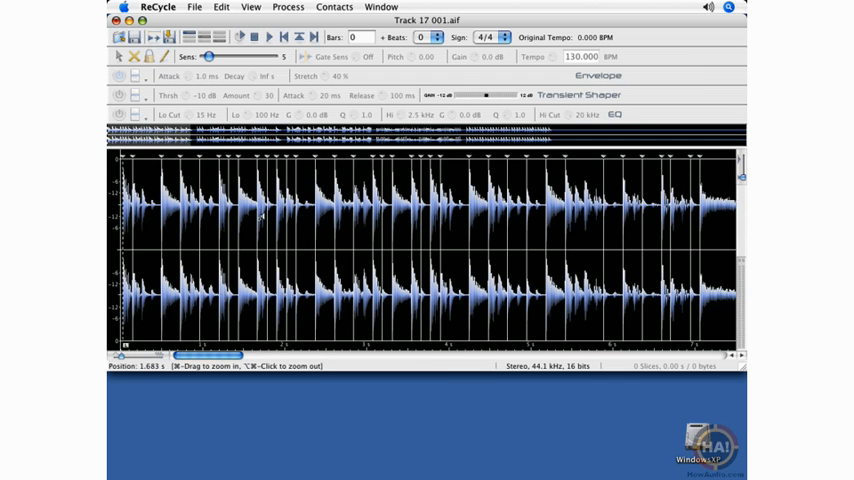
Select a slice with the arrow tool, then switch to the Lock tool
click(118, 56)
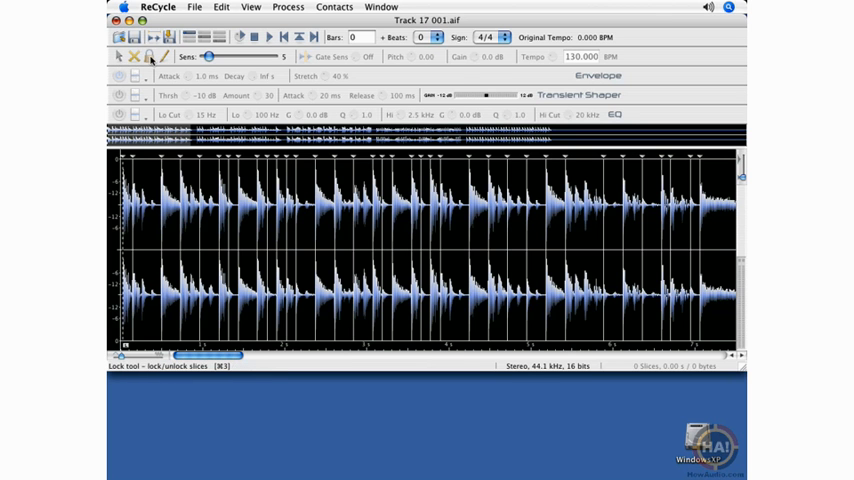
click(118, 56)
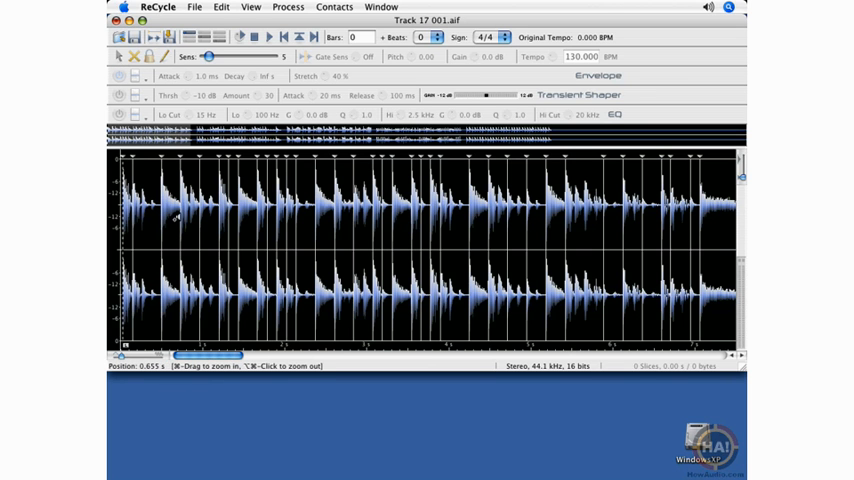
mouse_move(170, 170)
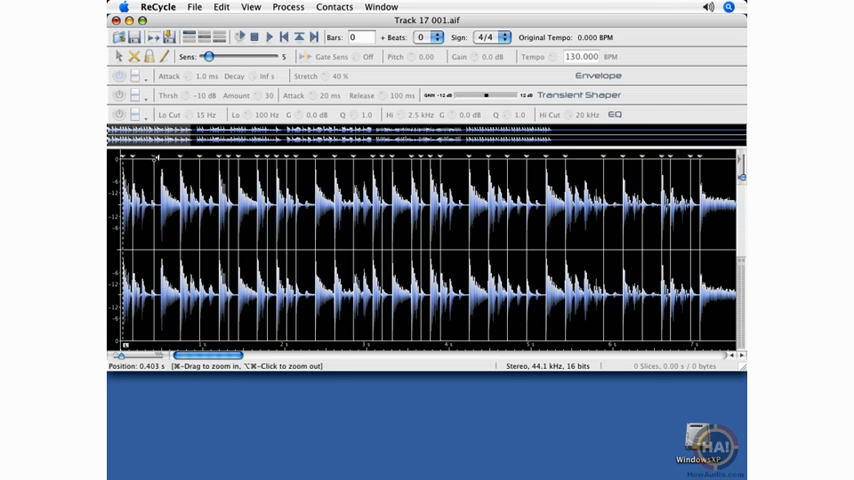
mouse_move(160, 163)
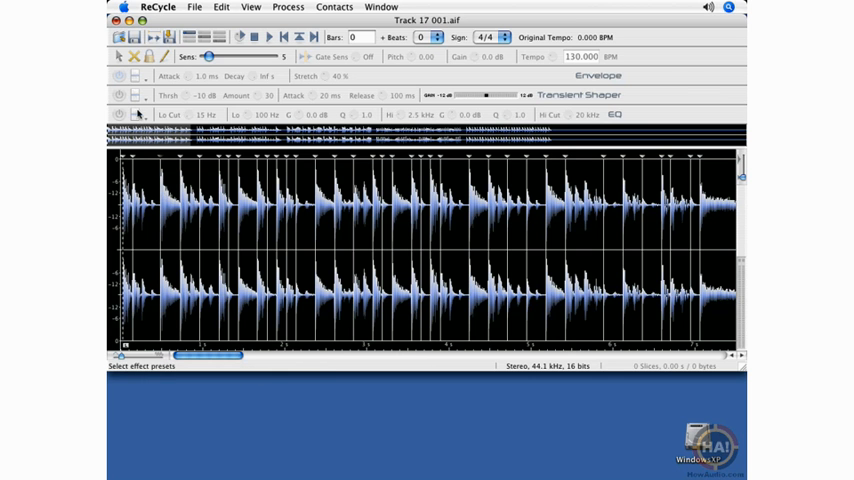
mouse_move(170, 205)
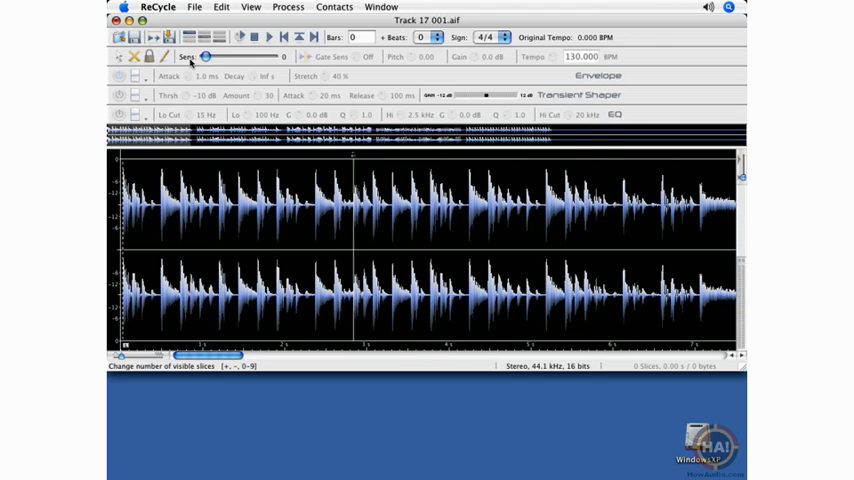
Raise the Sens slider from 0 to 17 to reveal more slice markers
drag(205, 57, 215, 57)
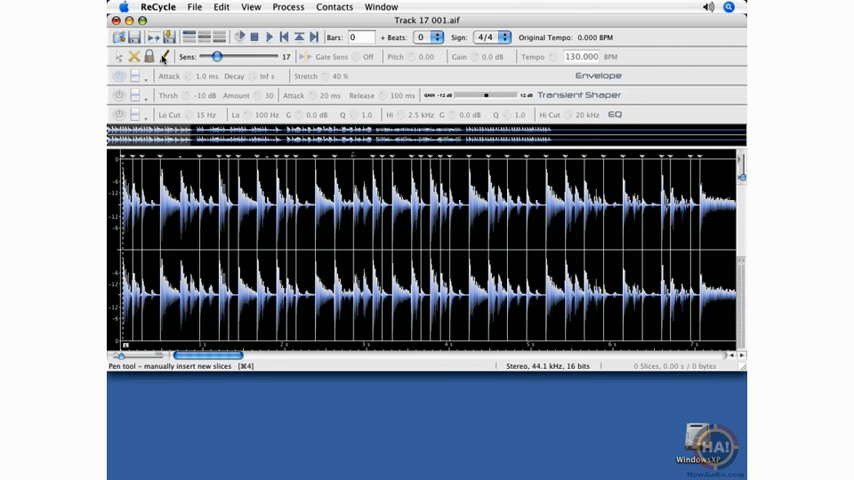
mouse_move(265, 255)
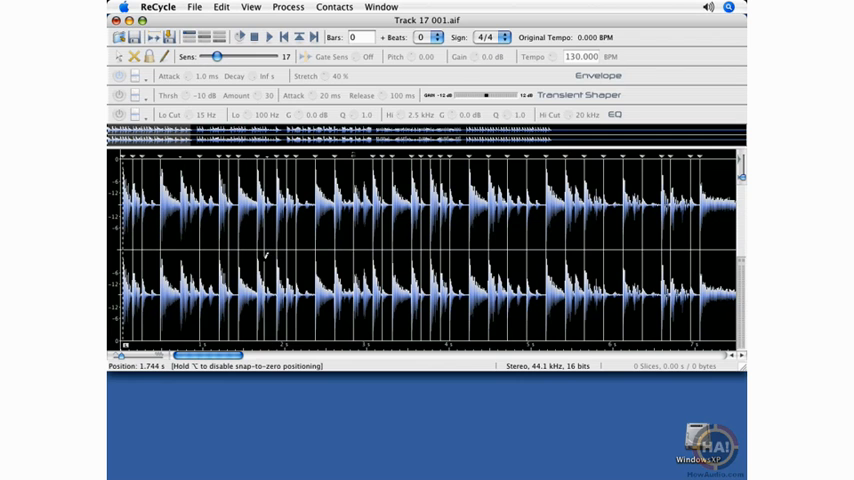